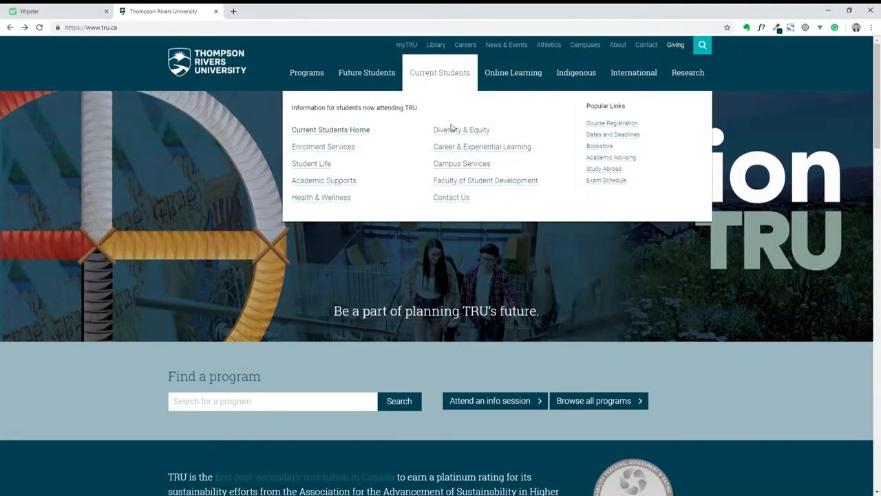
Go to Career & Experiential Learning and show its Experience More tab.
click(482, 146)
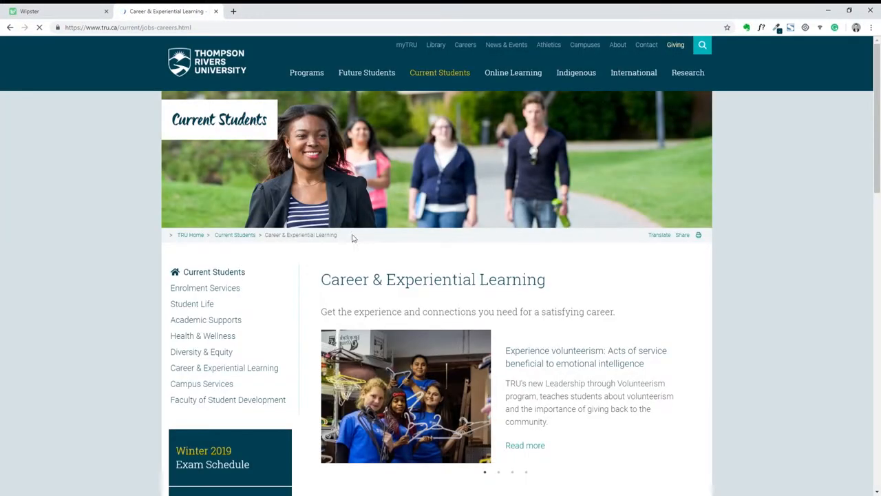
scroll(down, 3)
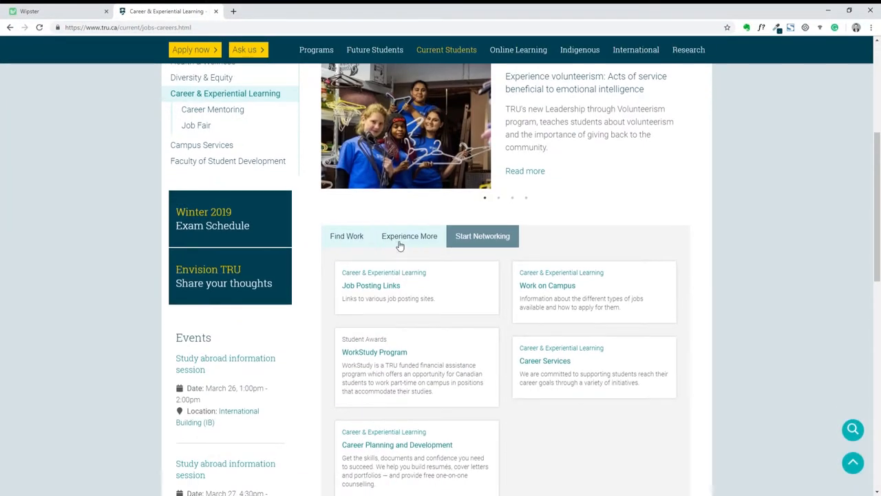
click(409, 235)
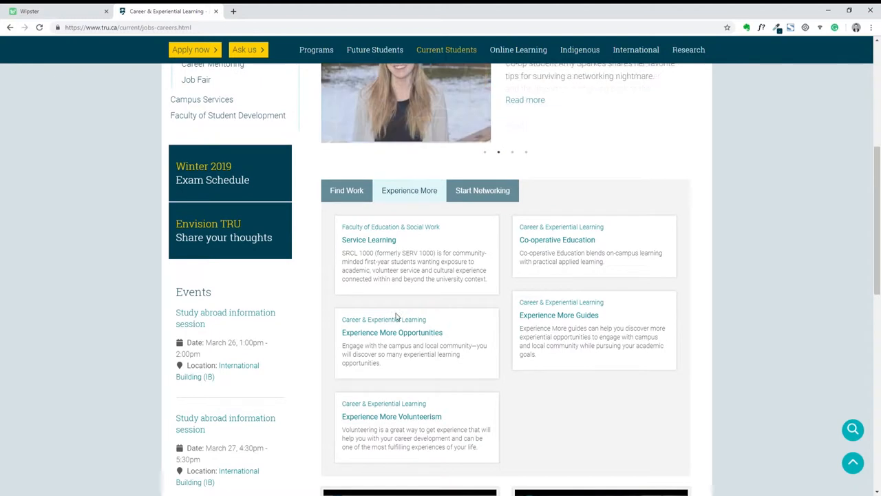
Open the Experience More Opportunities card and scroll down to the Co-curricular section.
click(391, 332)
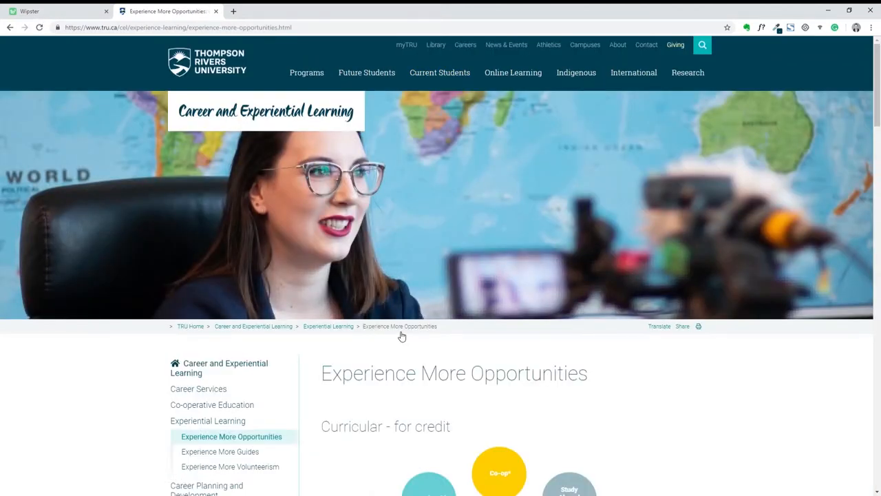
scroll(down, 3)
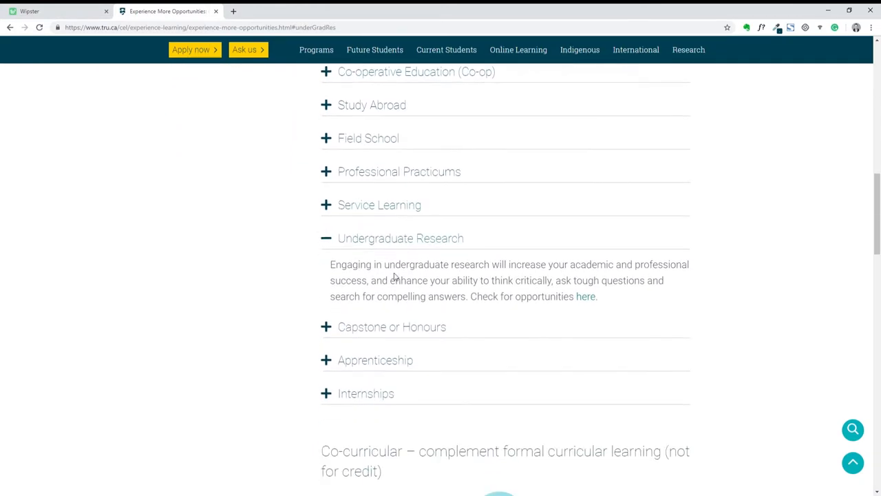
scroll(down, 3)
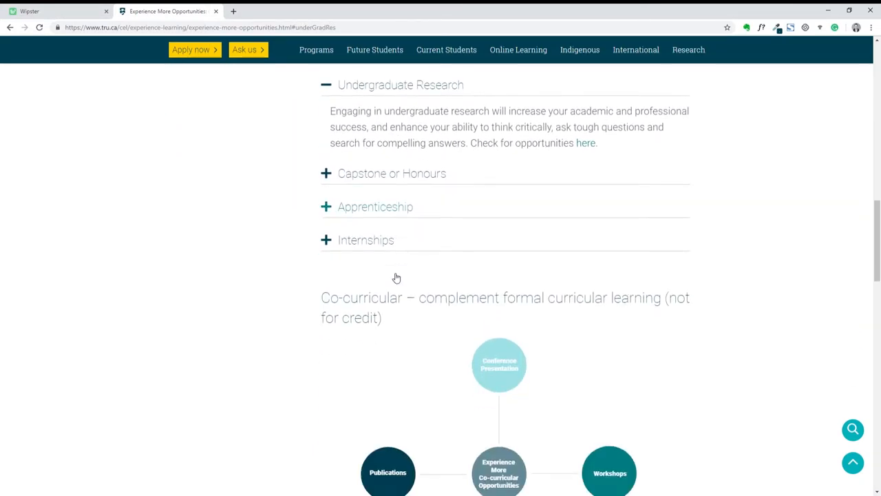